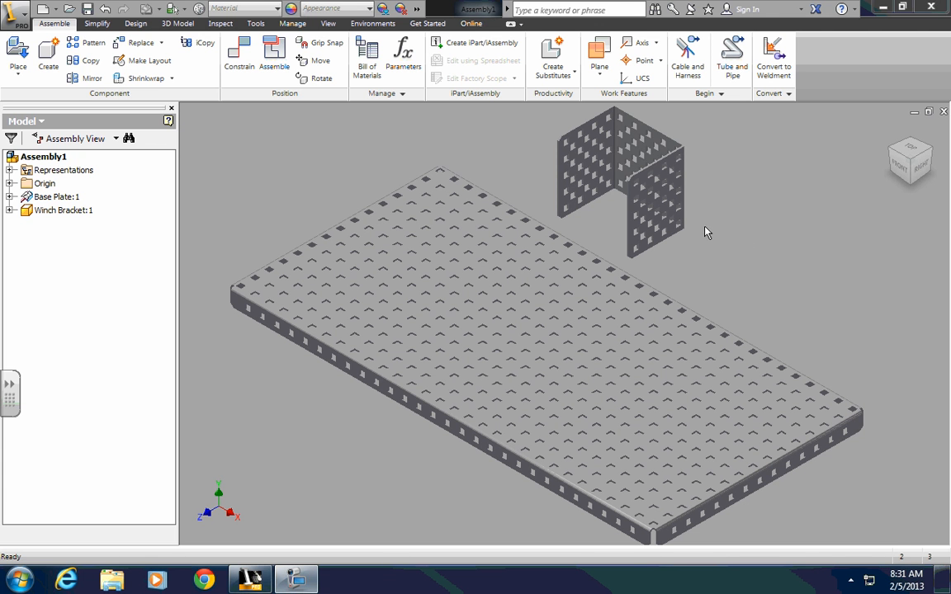
mouse_move(683, 281)
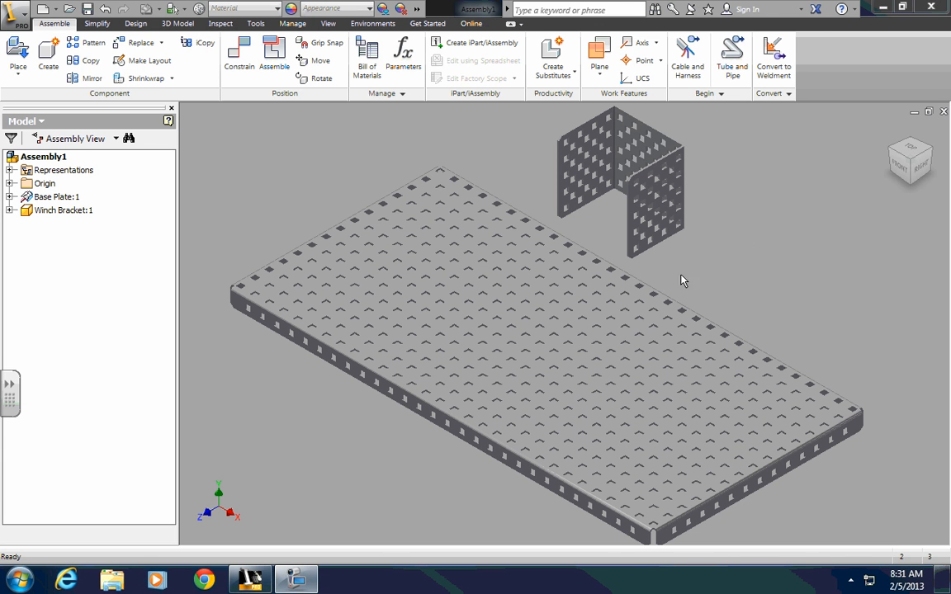
mouse_move(731, 311)
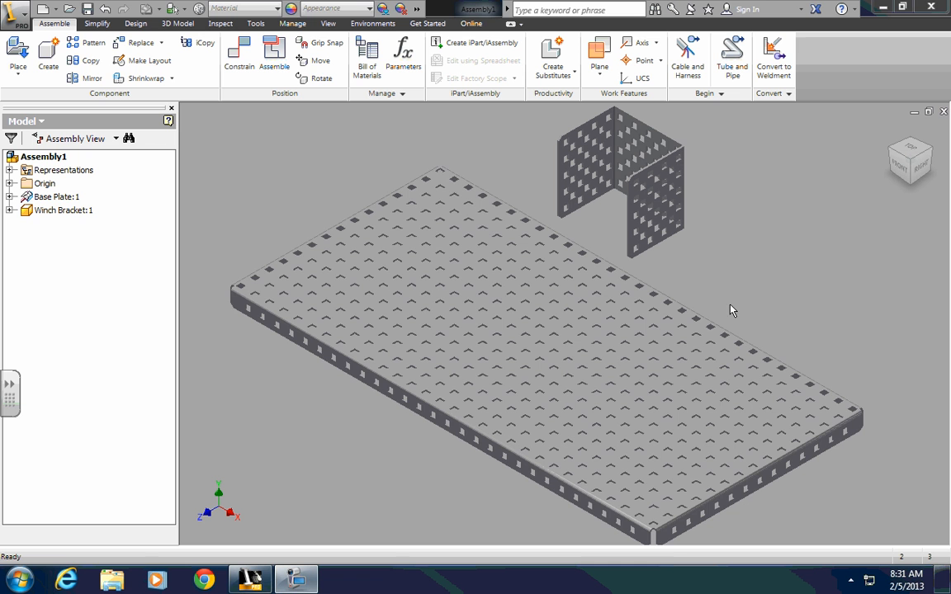
mouse_move(266, 369)
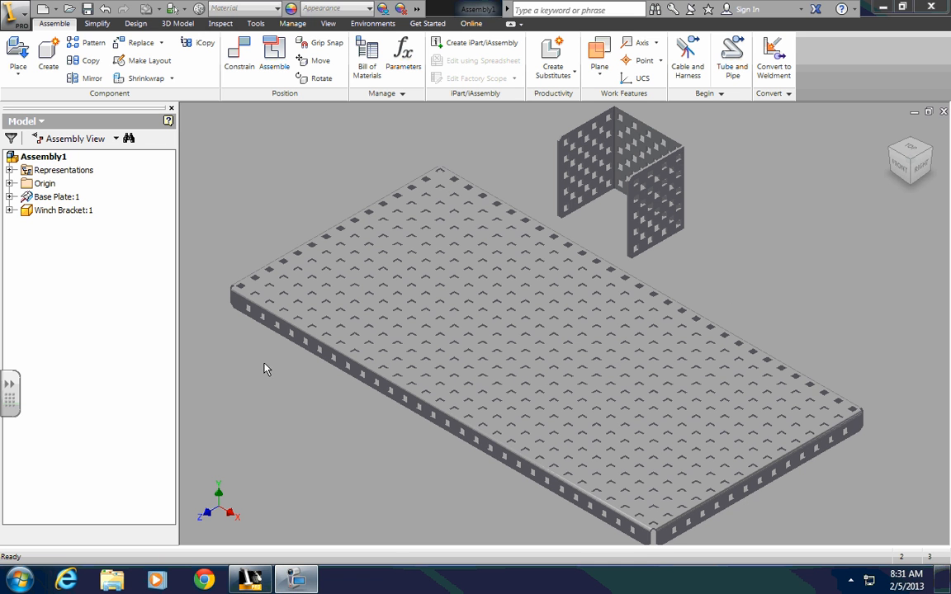
mouse_move(323, 424)
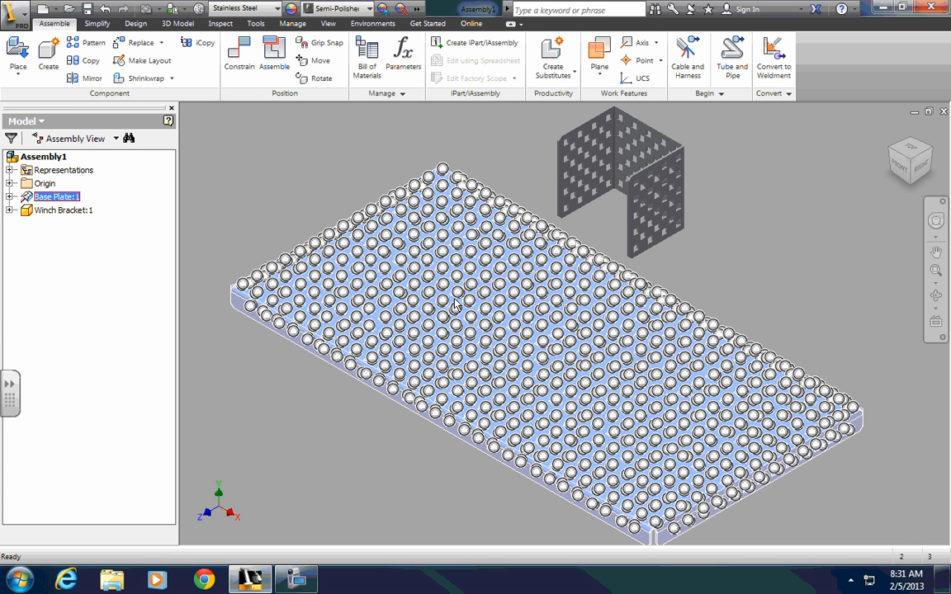
mouse_move(314, 308)
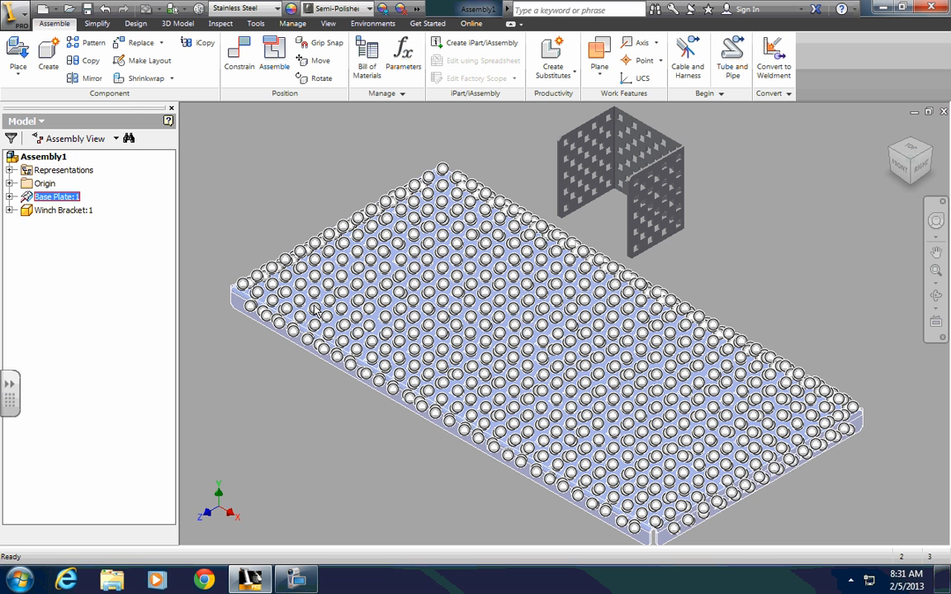
mouse_move(483, 292)
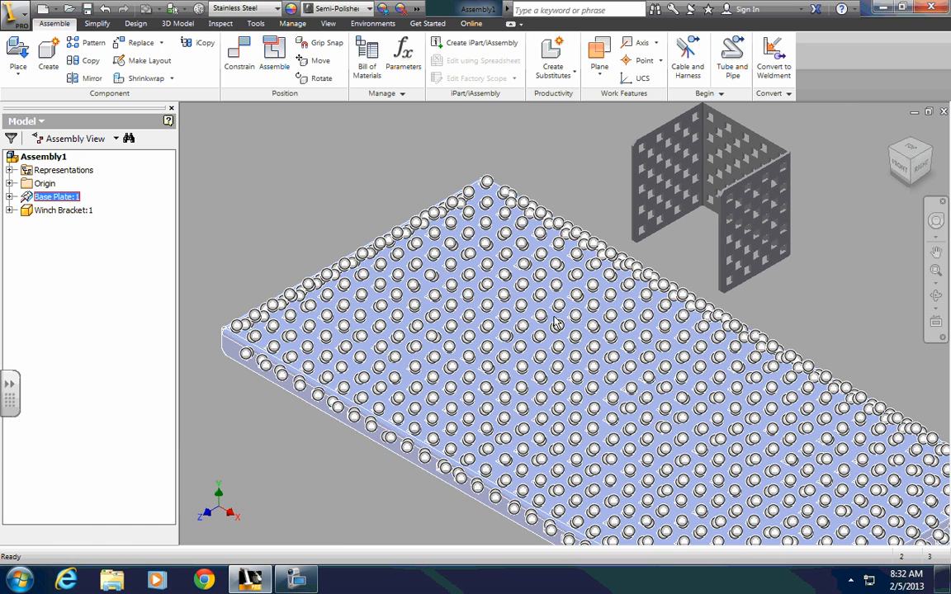
mouse_move(508, 333)
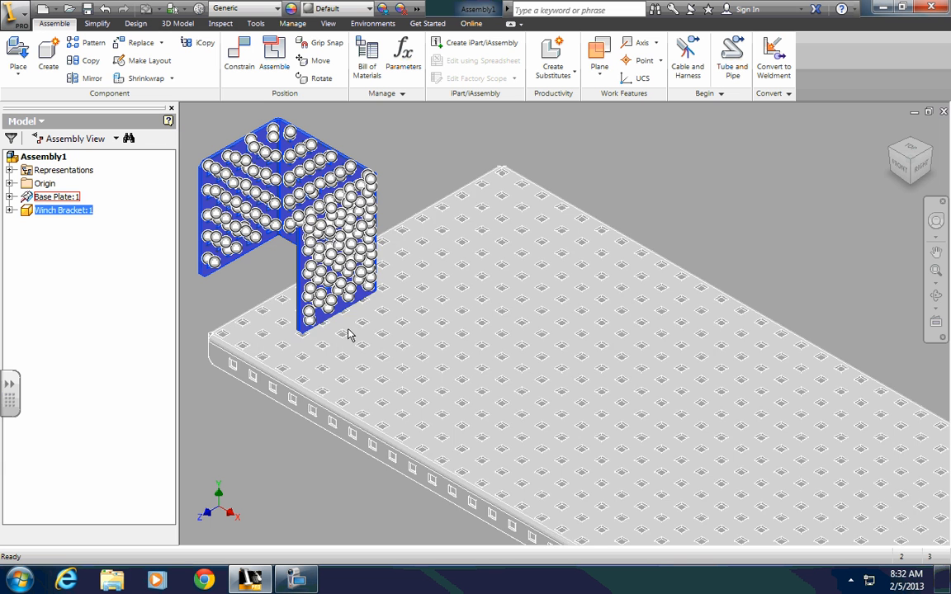
mouse_move(414, 301)
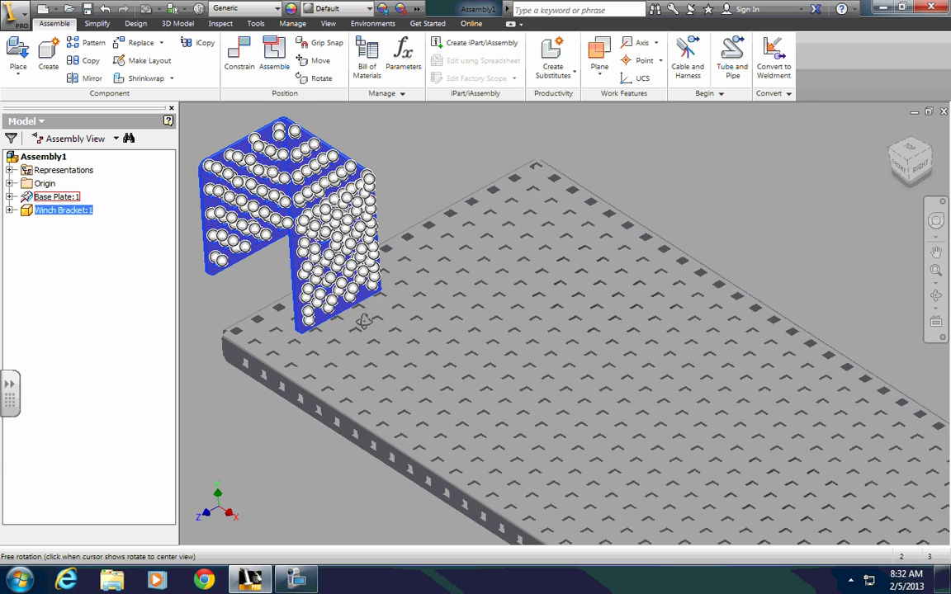
Orbit the view around the winch bracket seated on the base plate.
left_click_drag(363, 322, 355, 289)
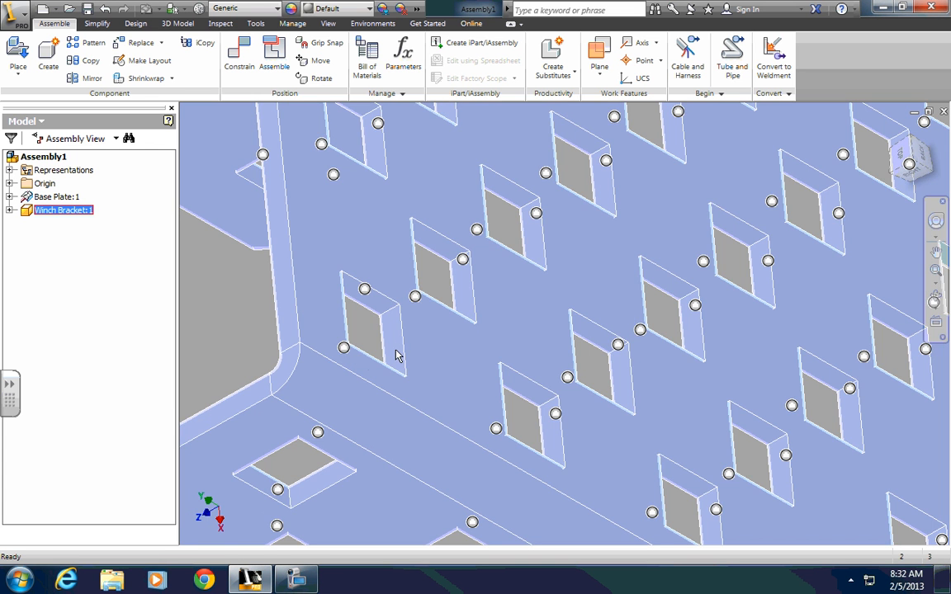
mouse_move(366, 294)
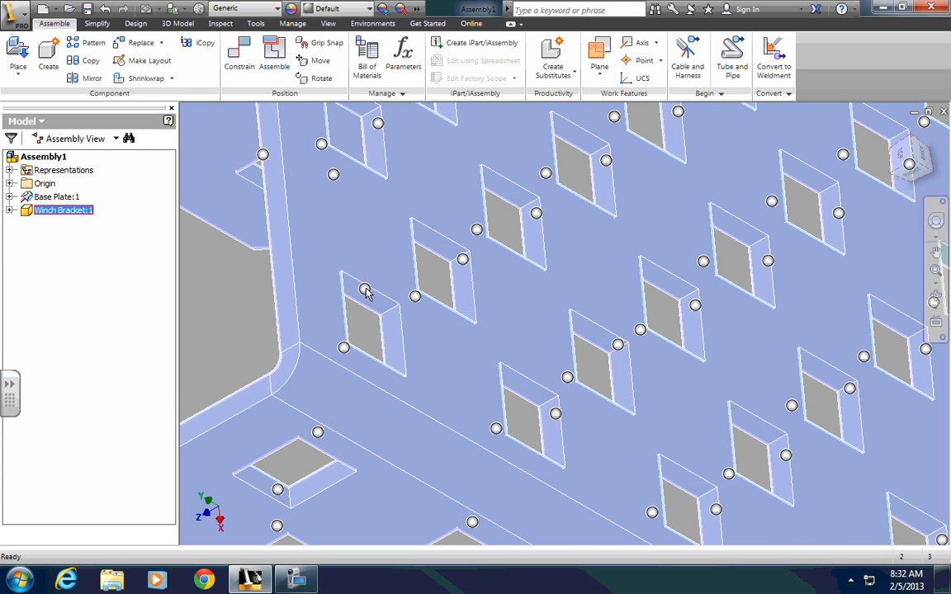
mouse_move(380, 306)
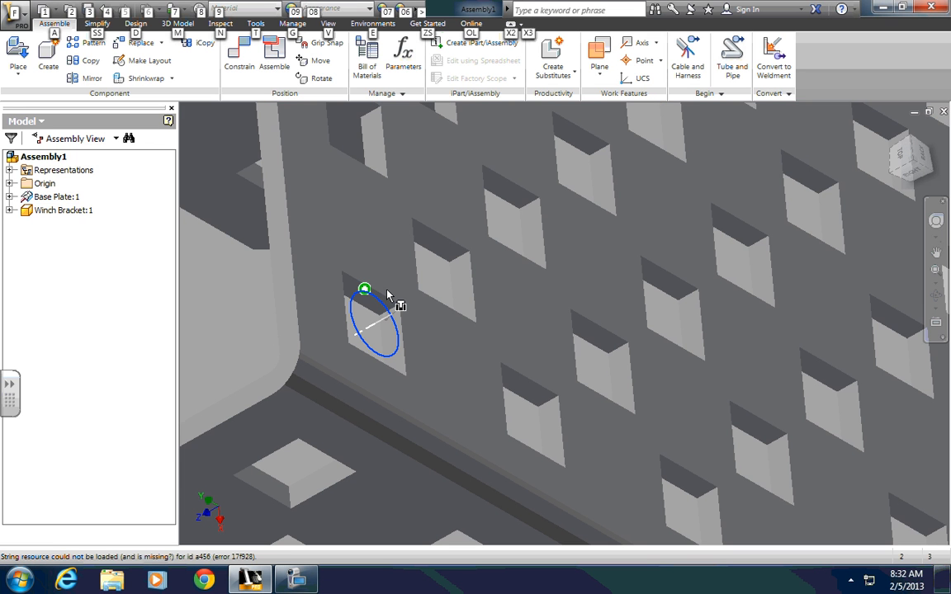
mouse_move(440, 312)
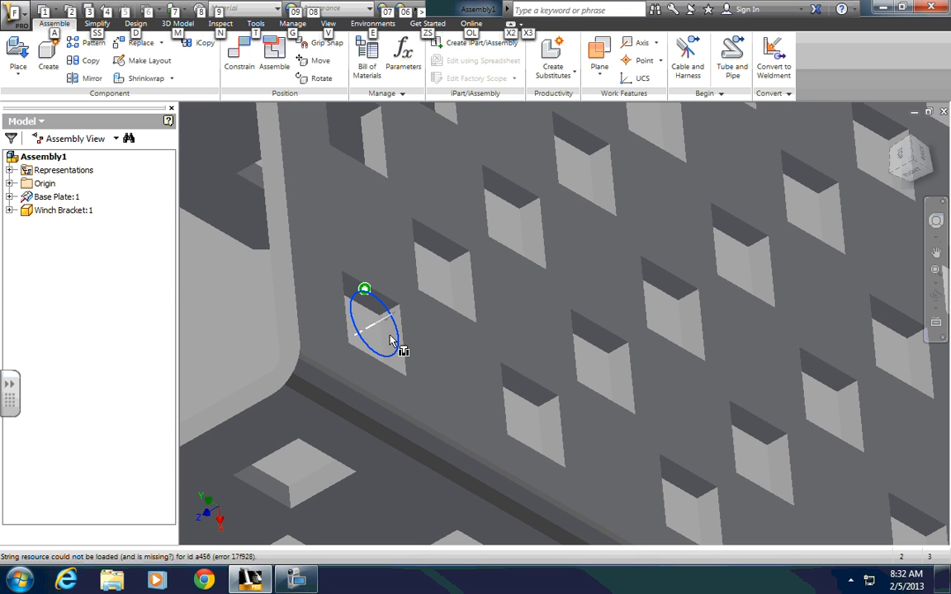
mouse_move(367, 308)
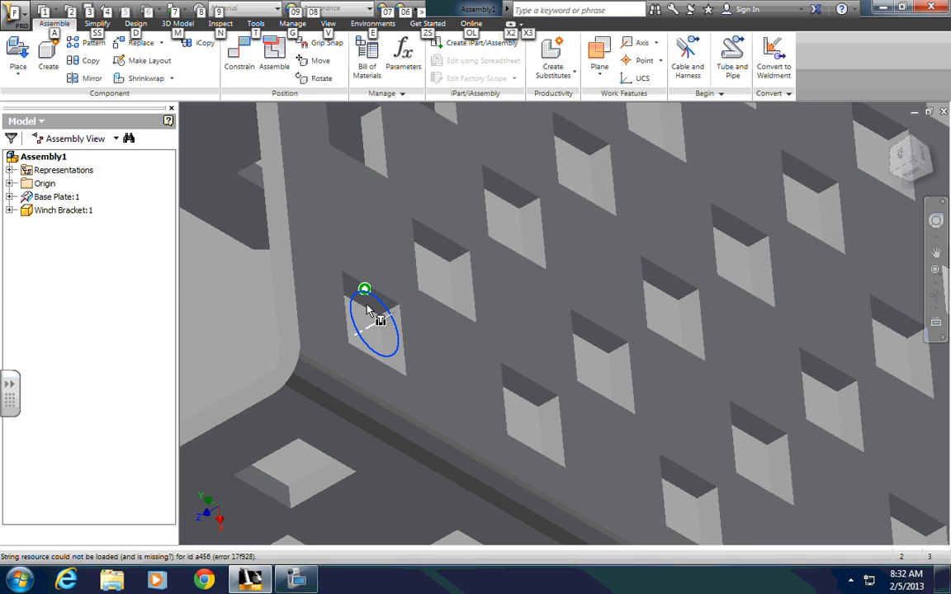
mouse_move(423, 332)
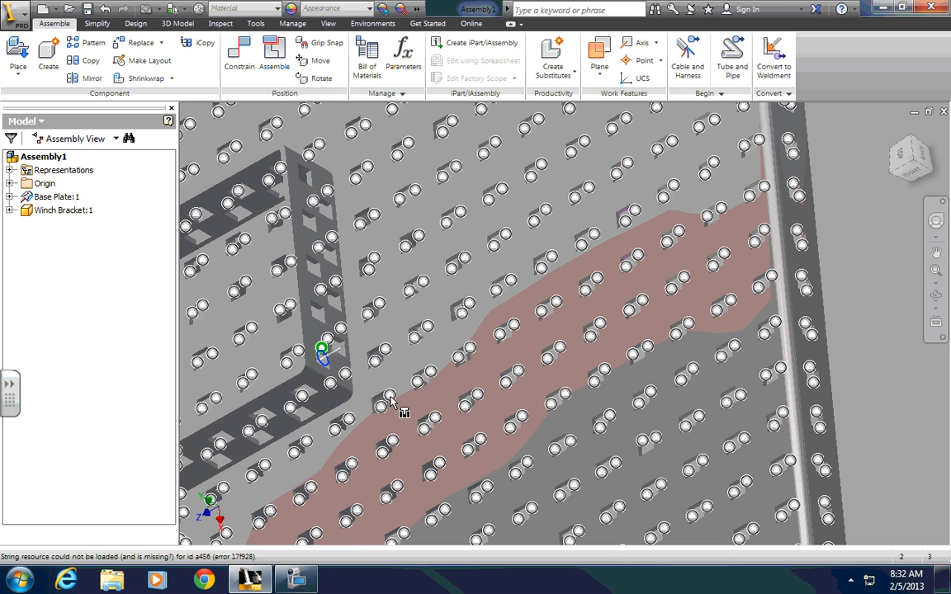
mouse_move(513, 347)
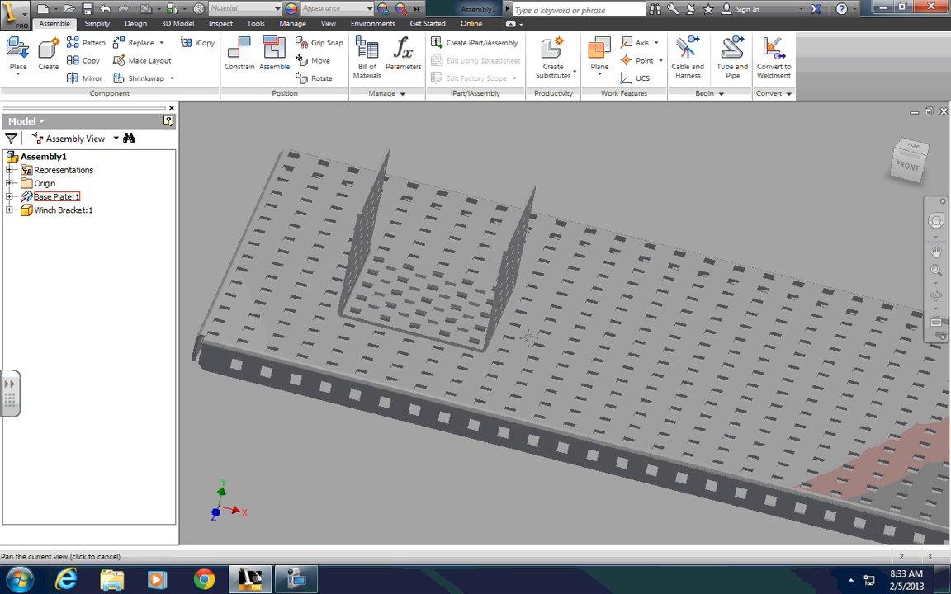
left_click(62, 210)
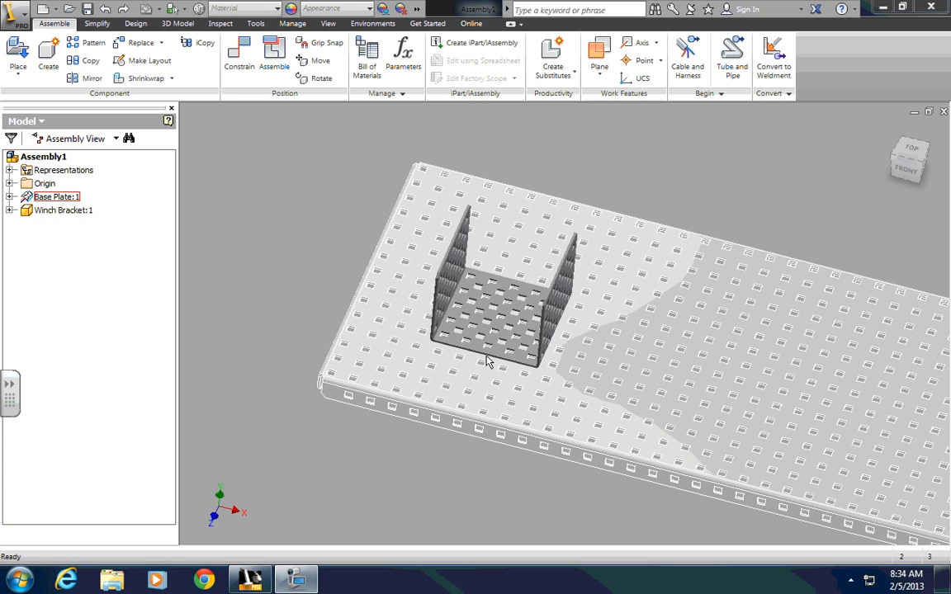
left_click(63, 209)
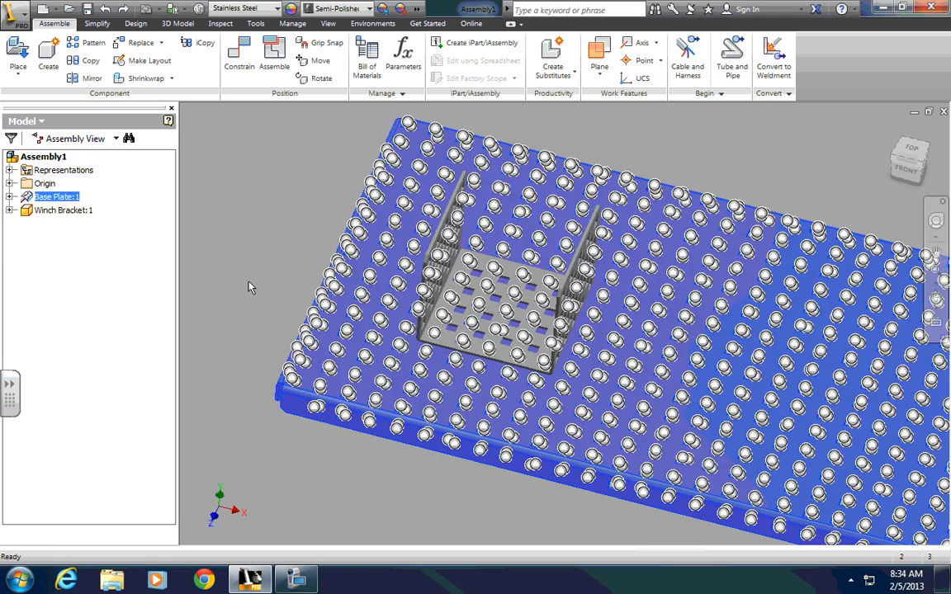
Place four Screw 8-32 x 0.375 inch long parts from the VEX 2013 folder.
left_click(18, 49)
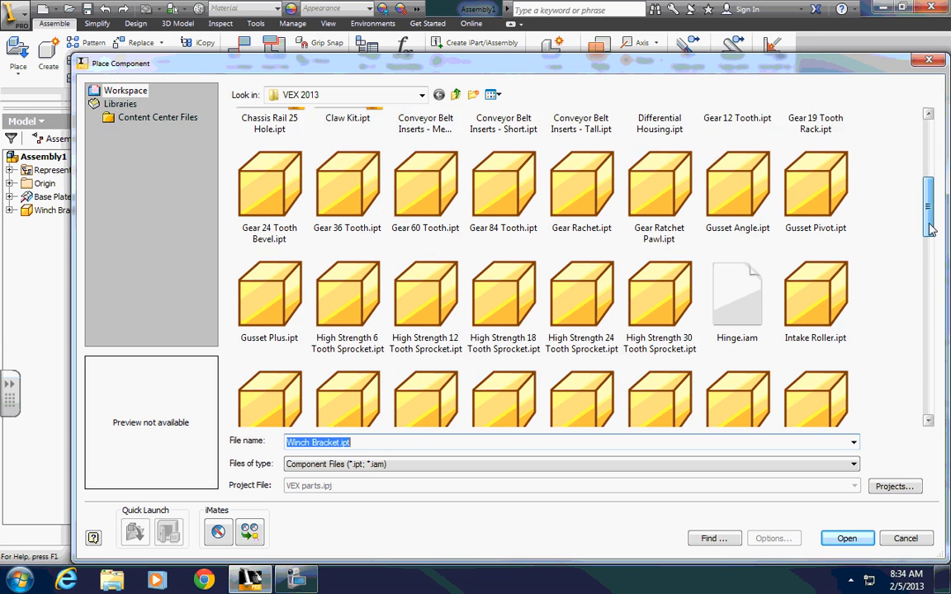
scroll("down", 3)
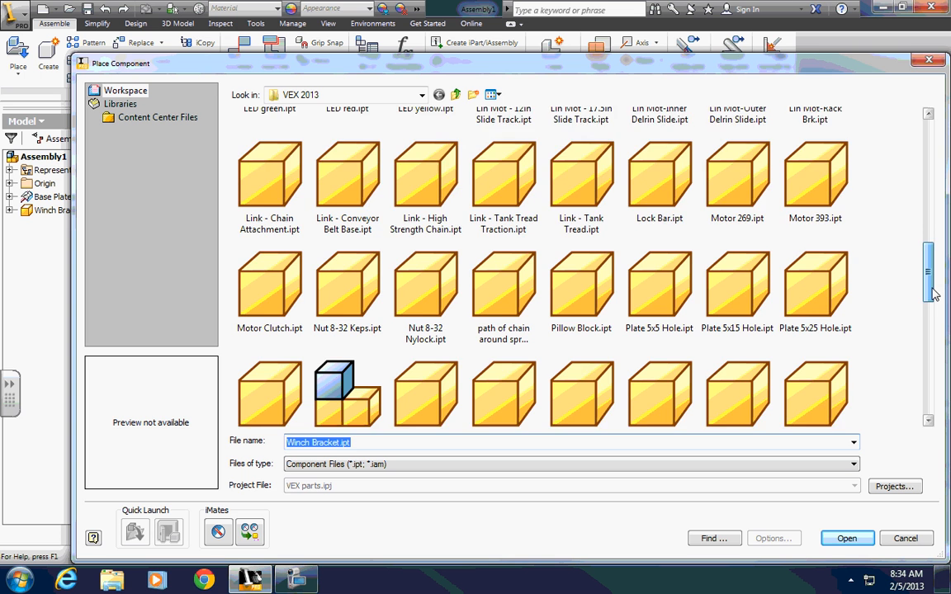
scroll("down", 3)
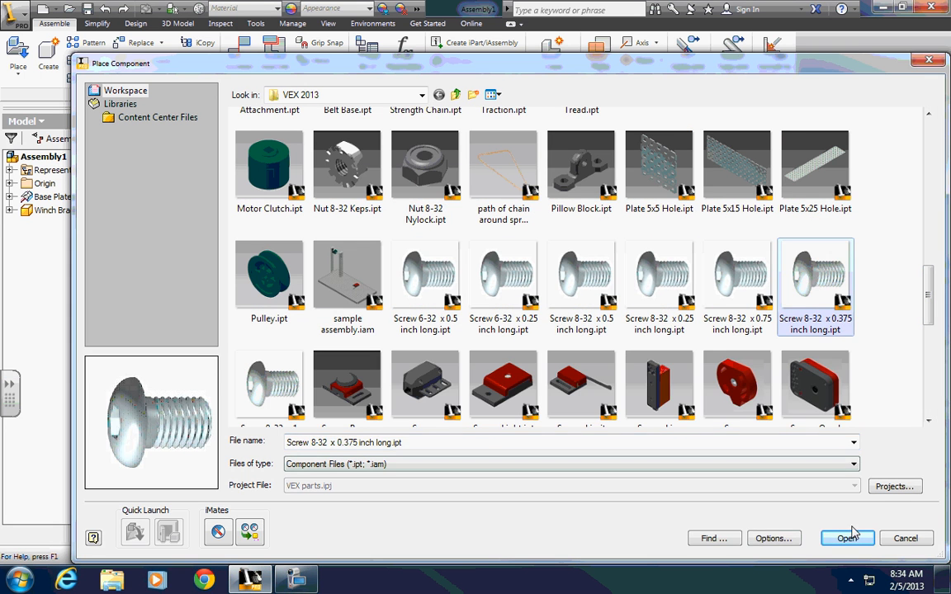
left_click(847, 538)
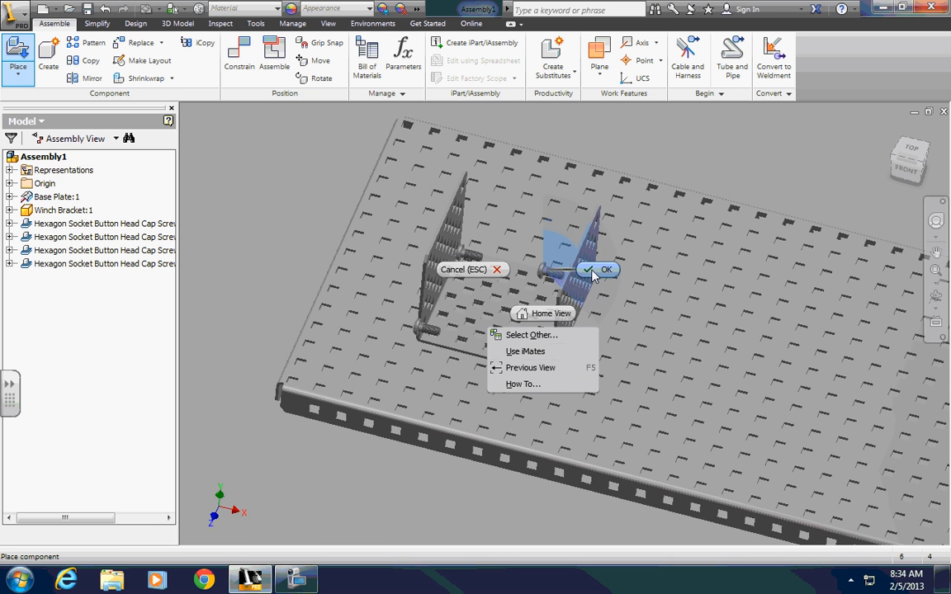
Insert-constrain the screw heads into holes in the winch bracket floor.
left_click(593, 270)
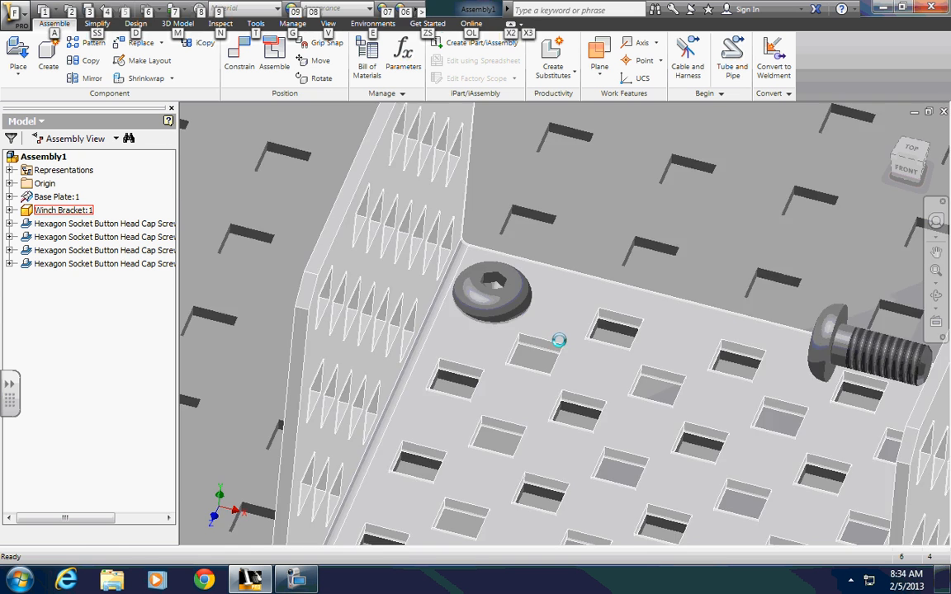
left_click_drag(559, 340, 450, 365)
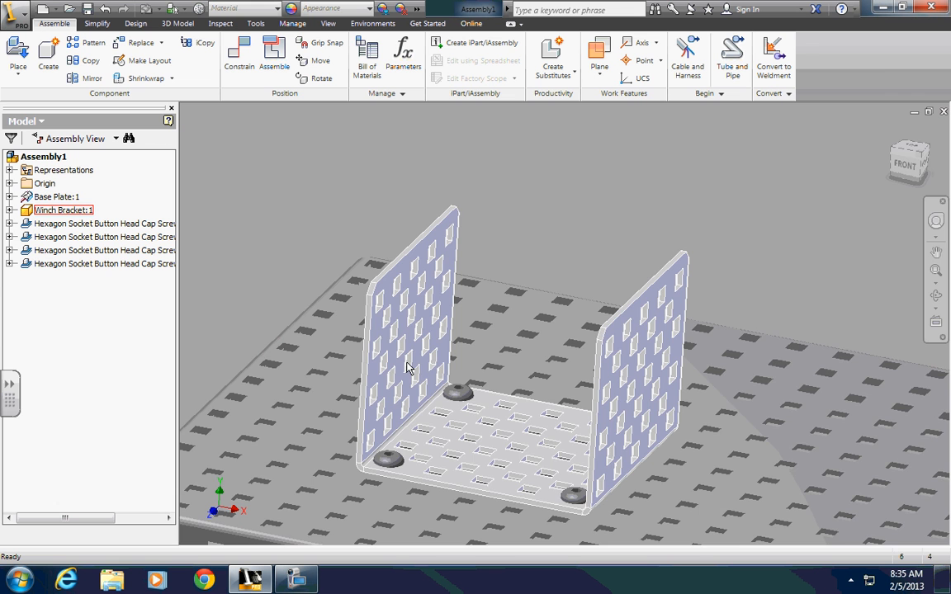
left_click(55, 196)
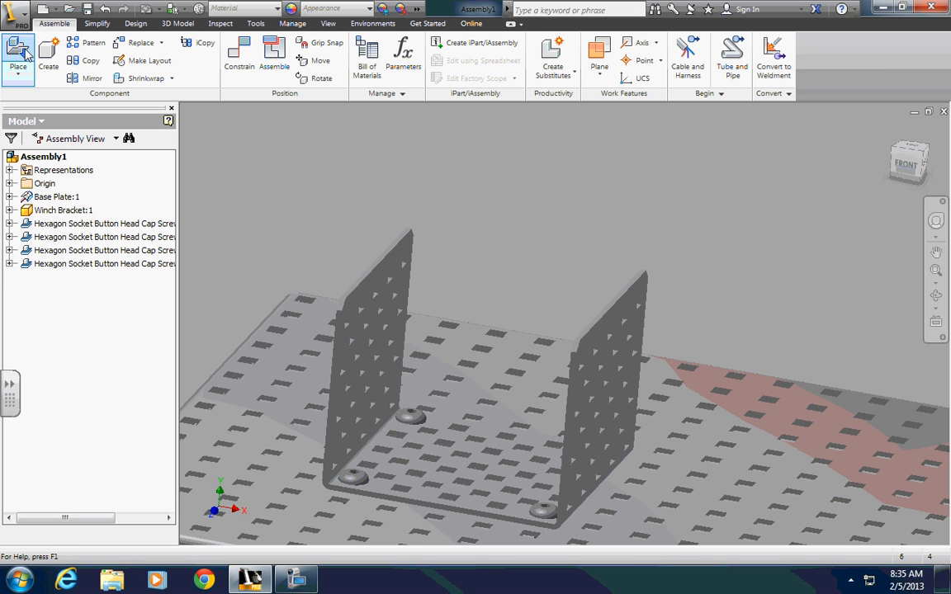
Place two Bearing Flat.ipt instances into the assembly.
left_click(17, 45)
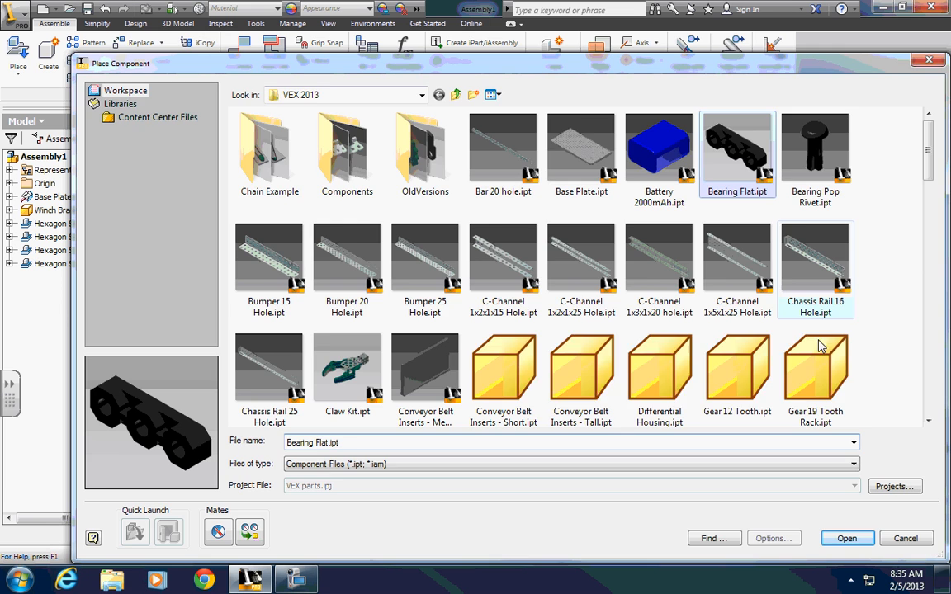
left_click(849, 538)
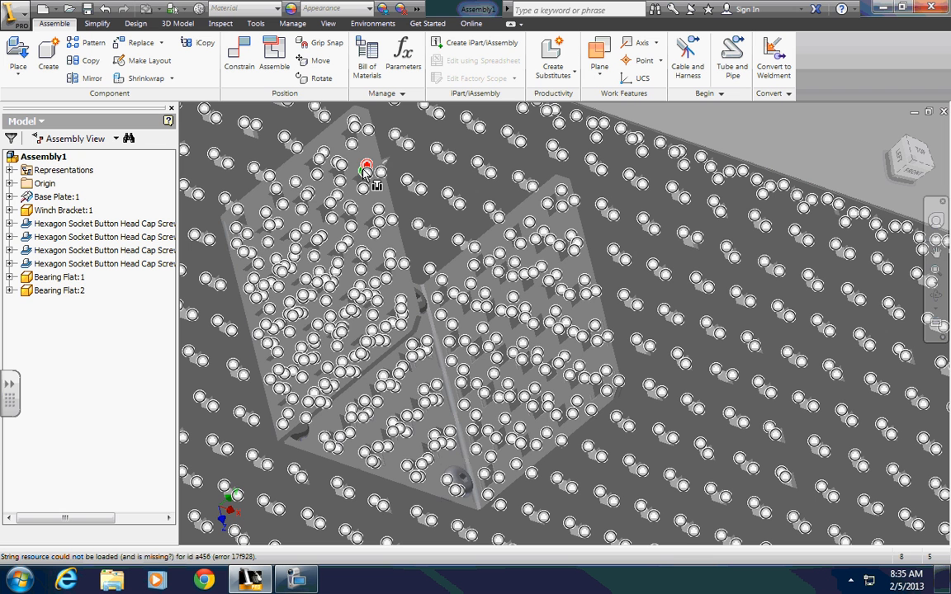
Insert-constrain a flat bearing hole to a bracket wall hole, which reports a mate error.
left_click(364, 172)
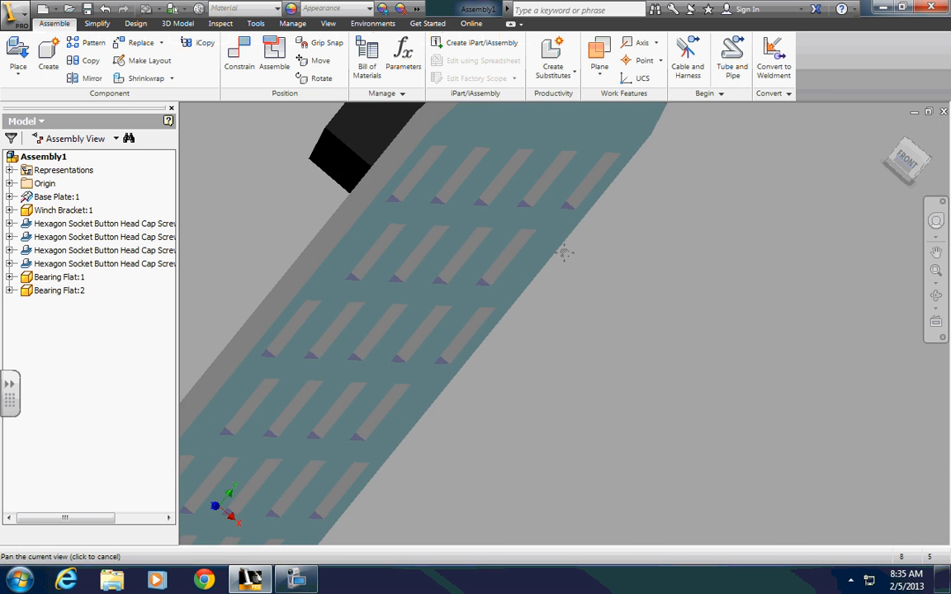
left_click_drag(566, 252, 657, 438)
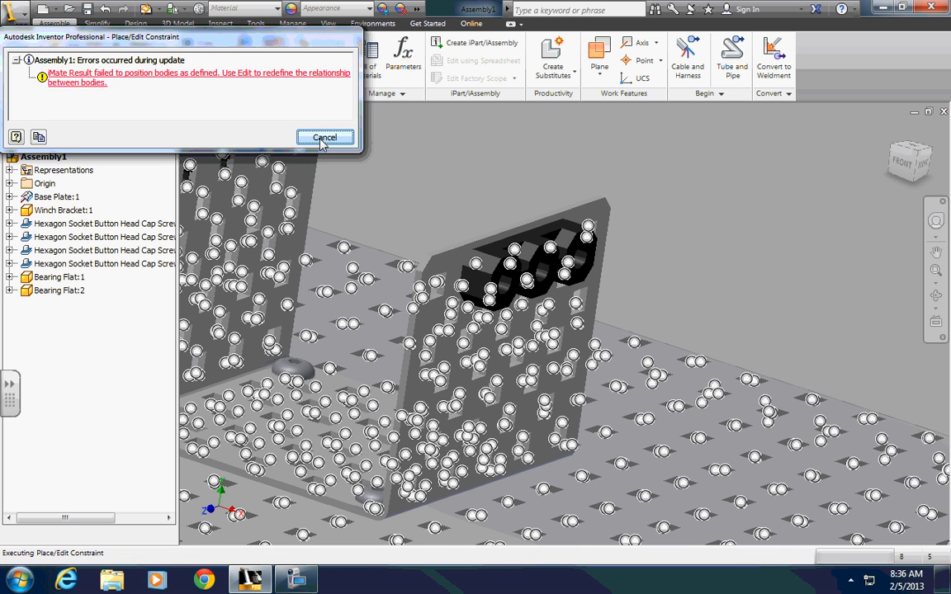
Cancel the Place/Edit Constraint error, keeping the bearings on both bracket walls.
left_click(325, 137)
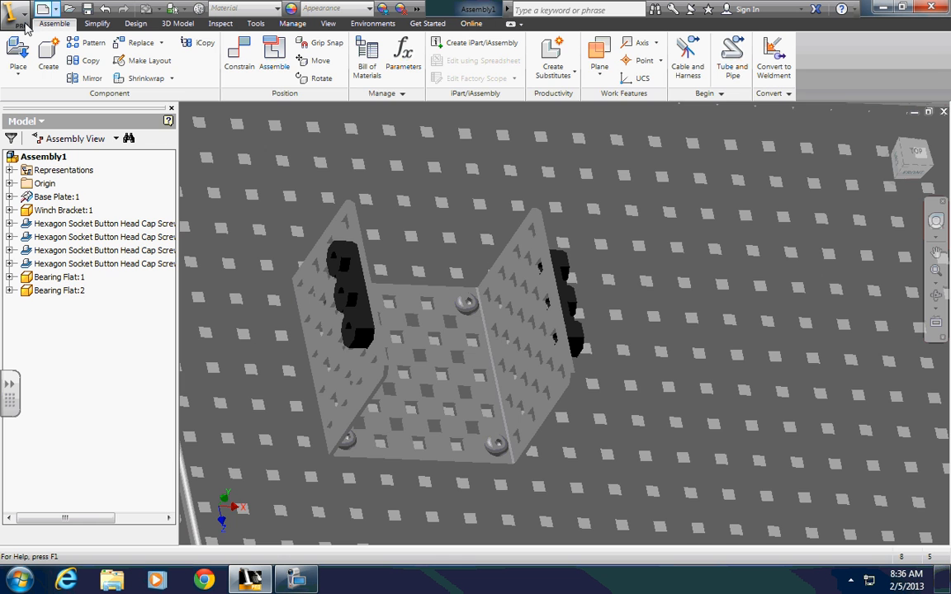
left_click(18, 56)
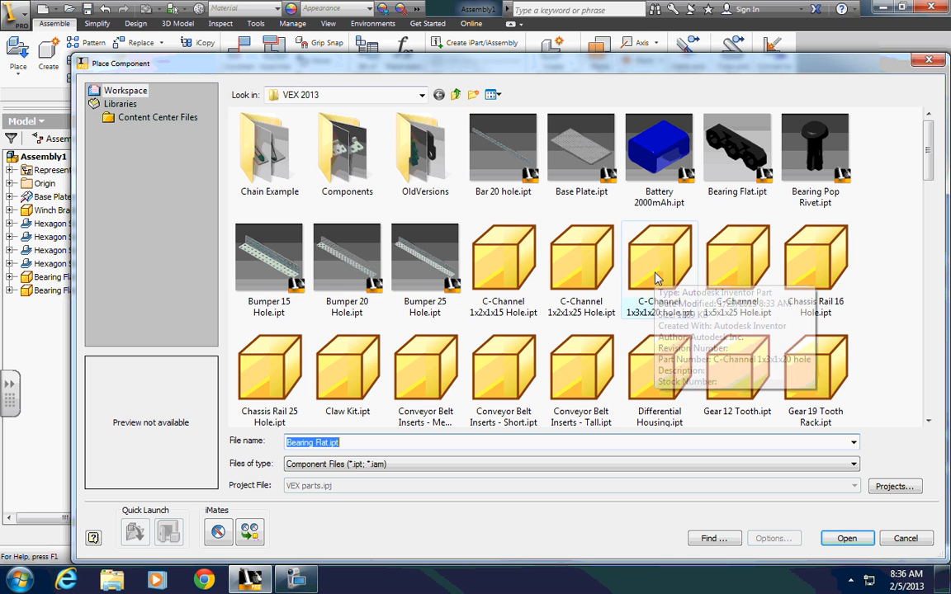
Place Bearing Pop Rivet parts, then delete them and orbit around the bracket.
left_click(815, 148)
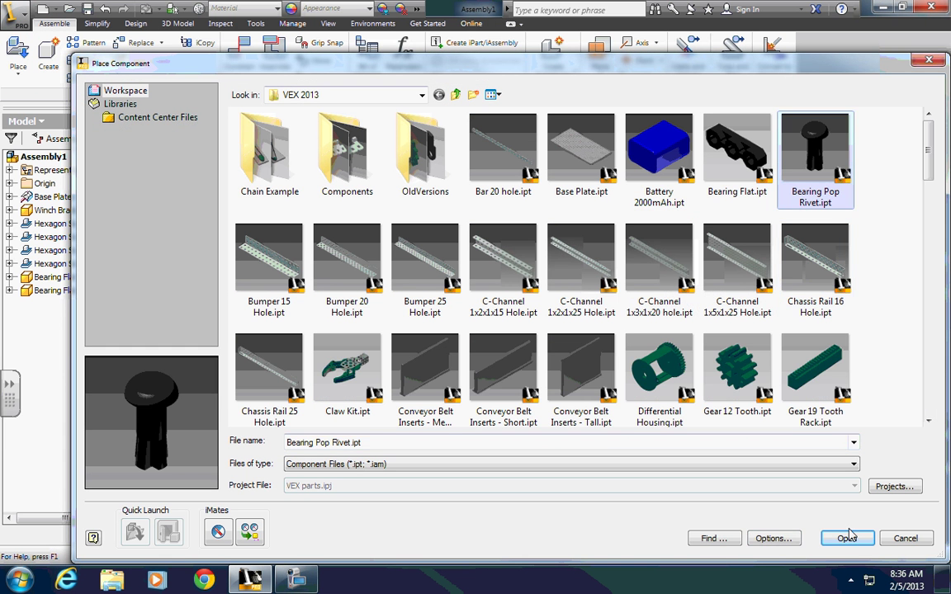
left_click(847, 537)
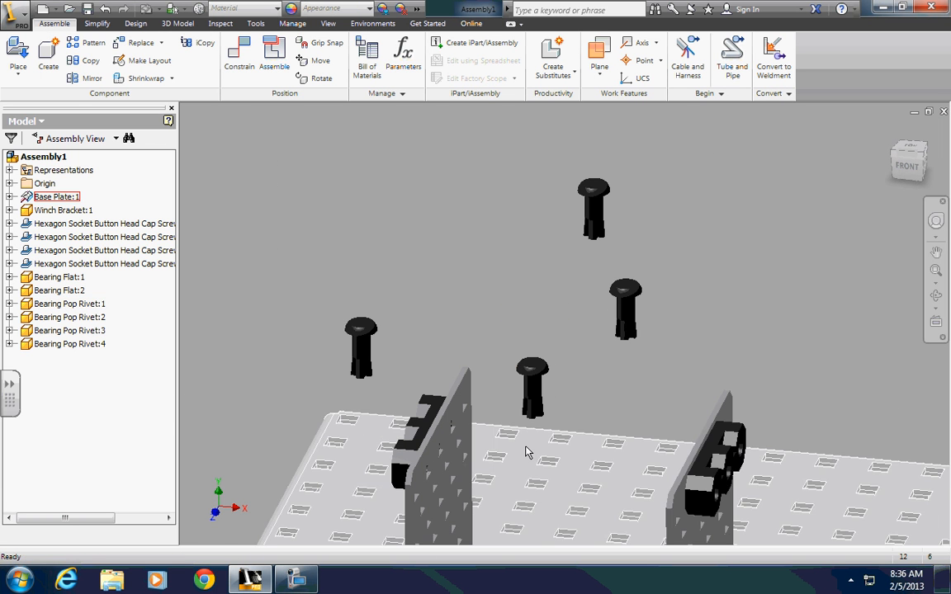
left_click_drag(529, 371, 559, 402)
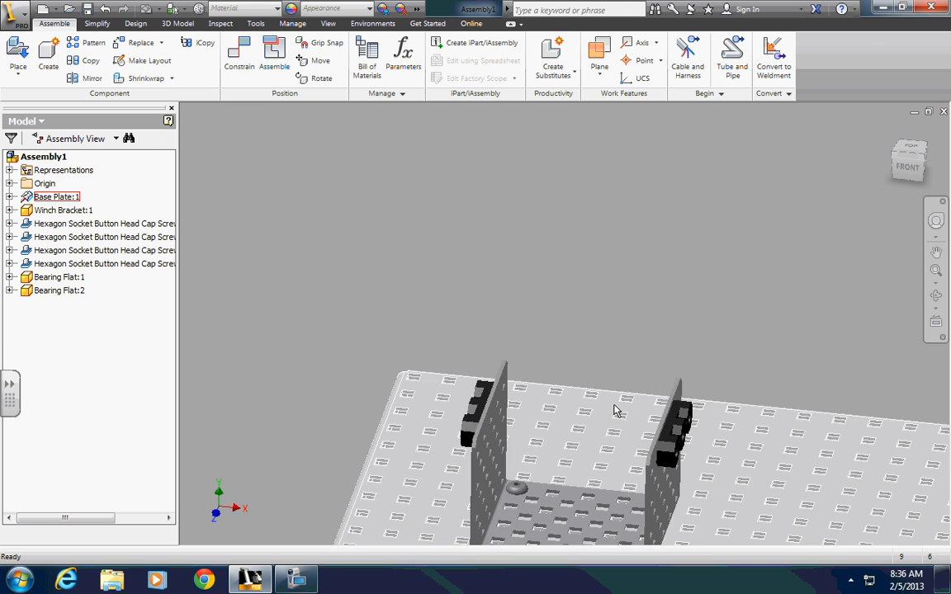
left_click_drag(615, 410, 566, 438)
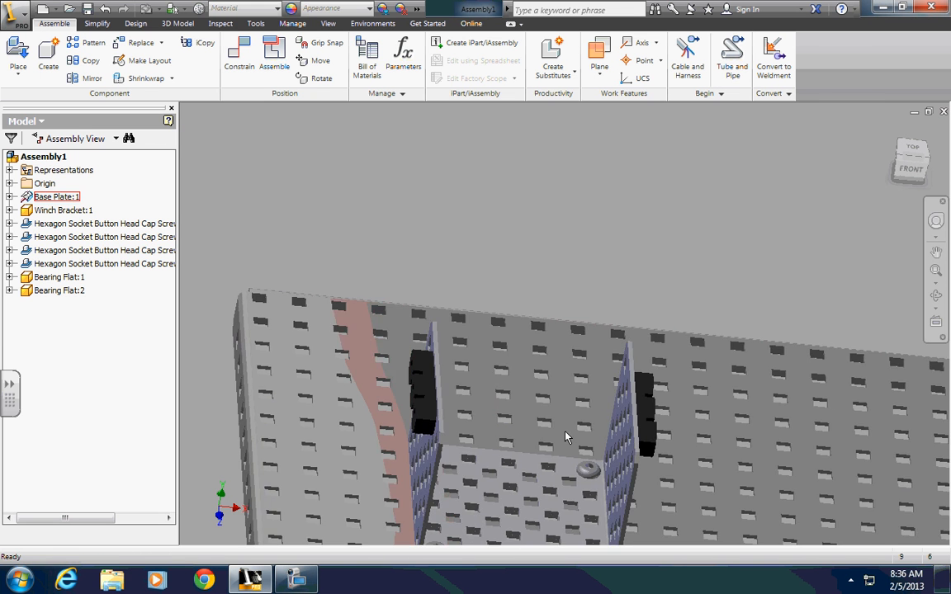
left_click_drag(565, 438, 500, 388)
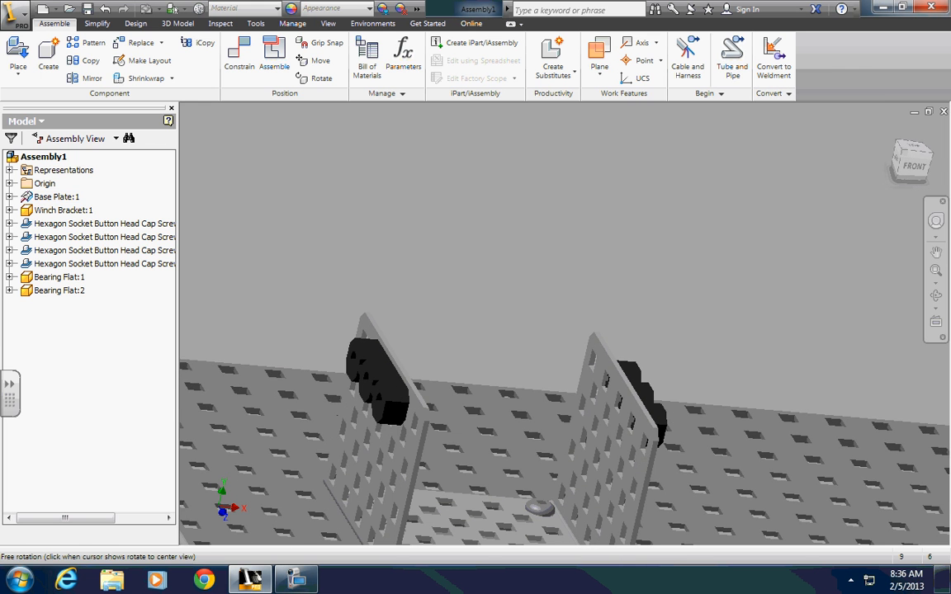
Place a single Shaft 4 inch.ipt instance floating above the bracket.
left_click(18, 49)
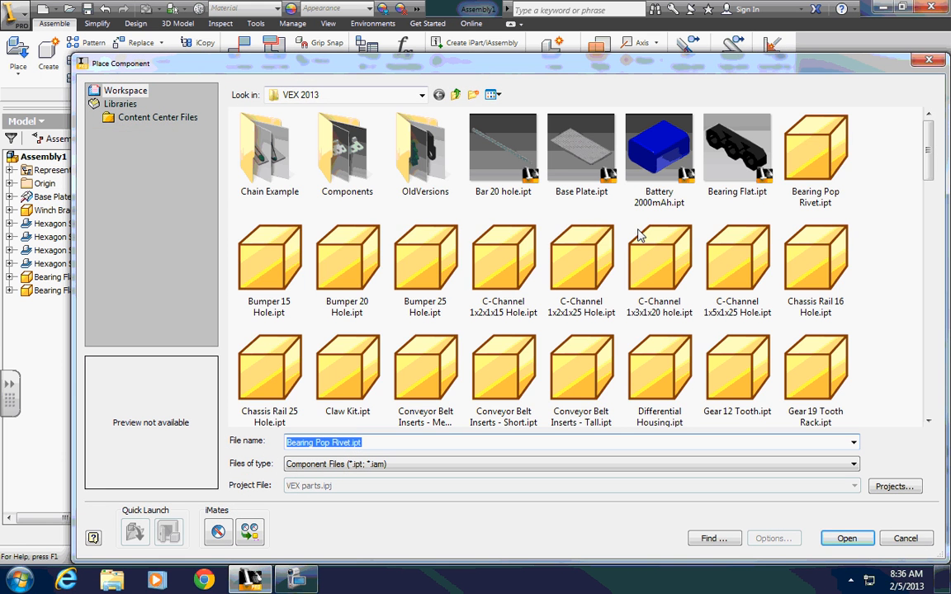
scroll("down", 3)
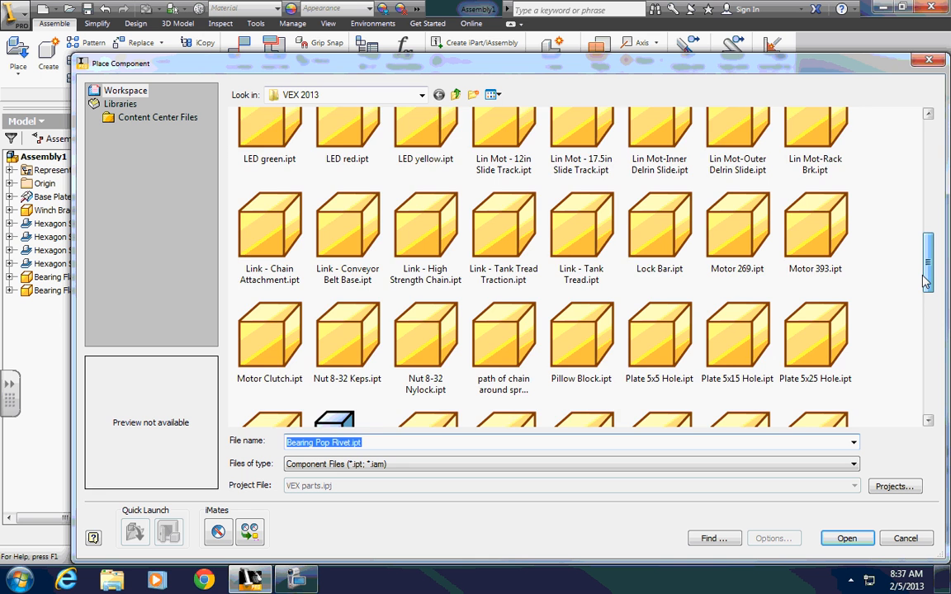
scroll("down", 3)
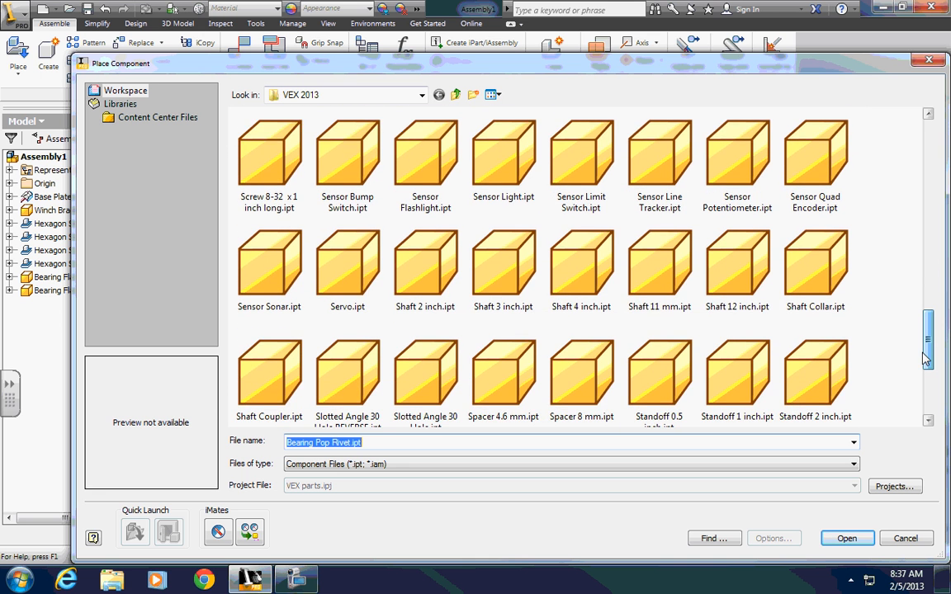
left_click(582, 260)
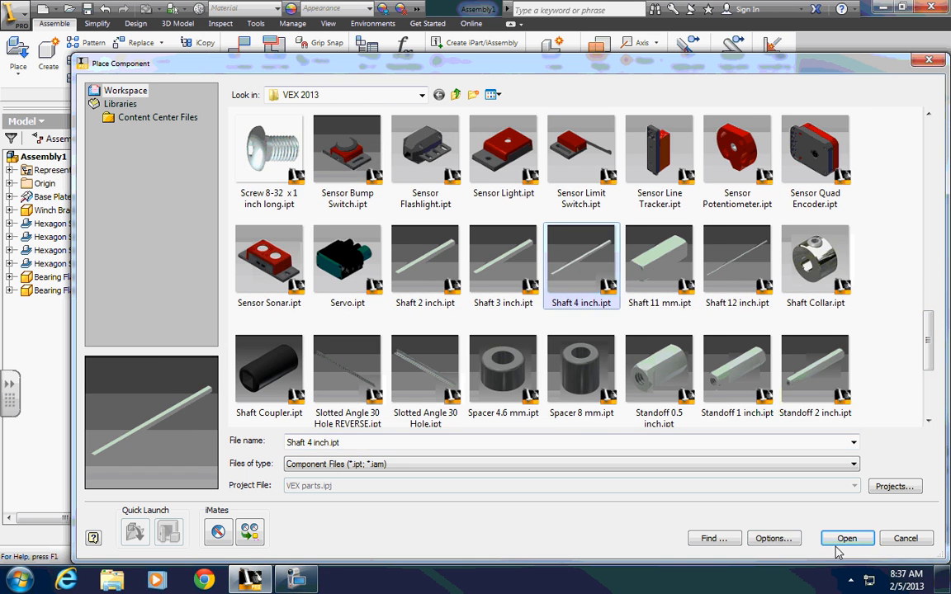
left_click(846, 537)
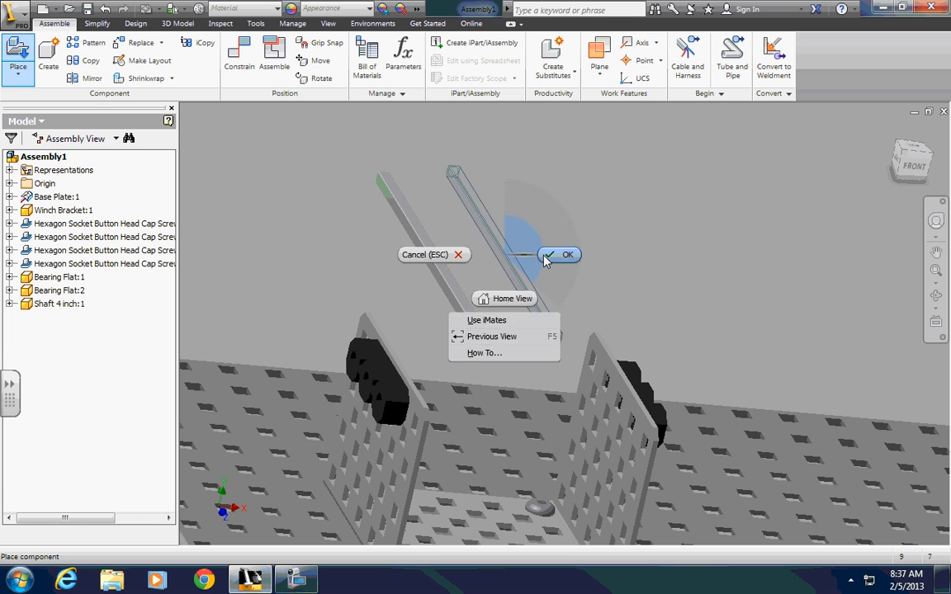
left_click(557, 254)
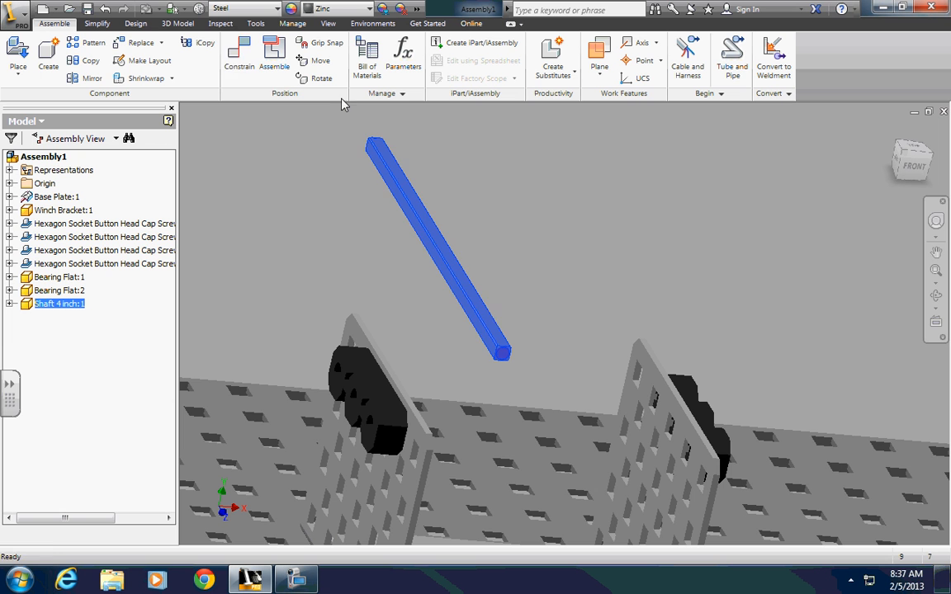
left_click(229, 55)
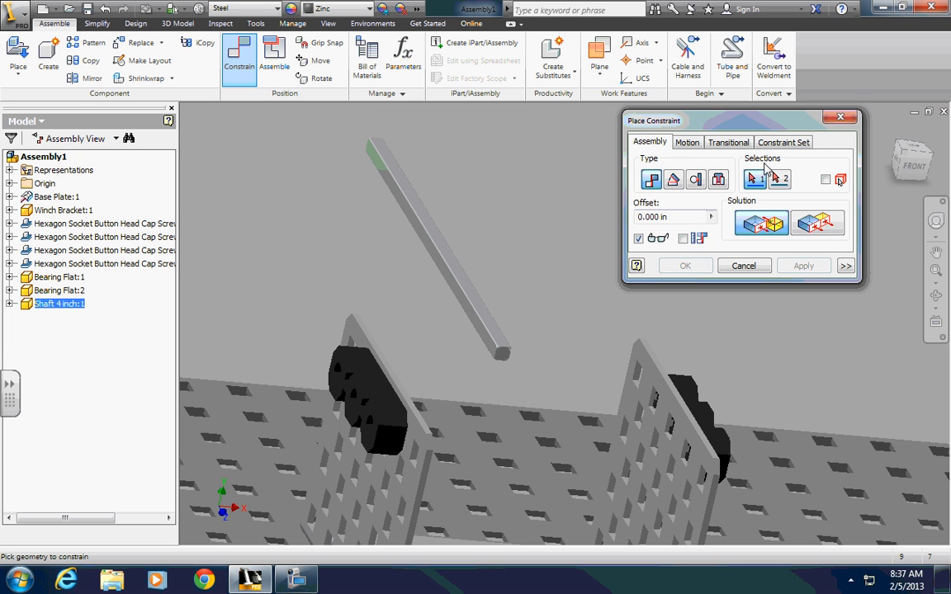
Insert the 4-inch shaft end into the bearing hole, passing through both bracket walls.
left_click(502, 353)
type(".5")
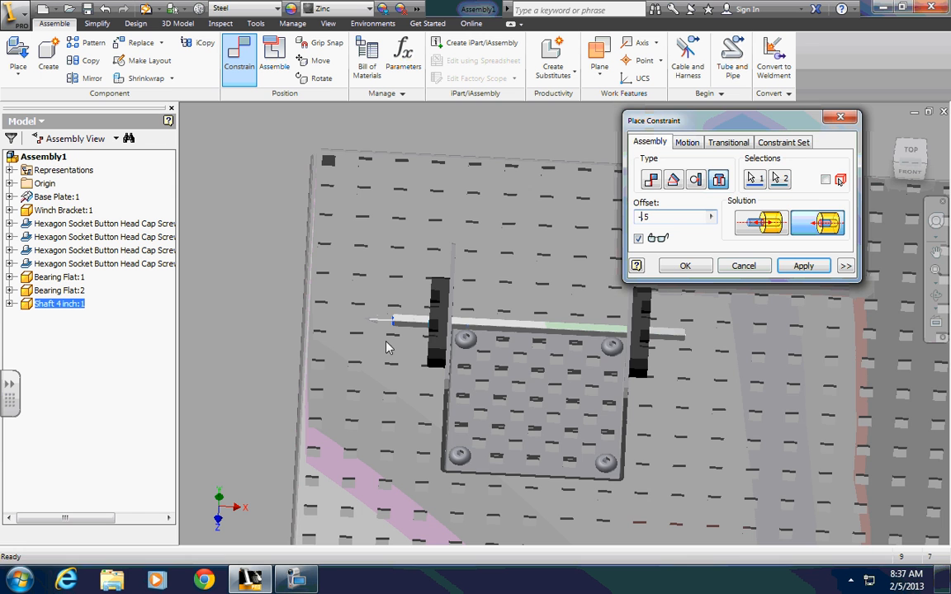
left_click(685, 265)
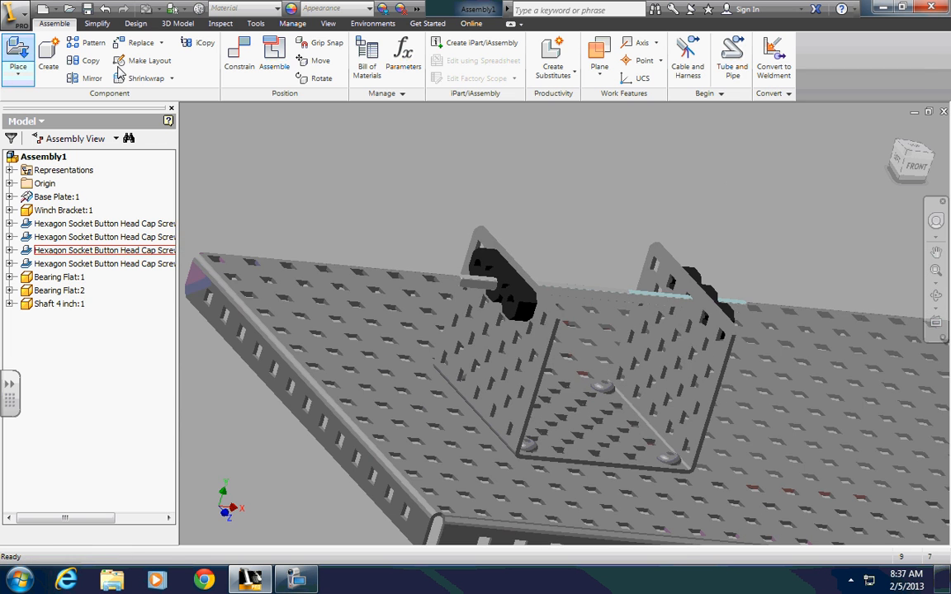
Place Winch Drum.ipt and orbit to view it beside the shaft and bracket.
left_click(15, 43)
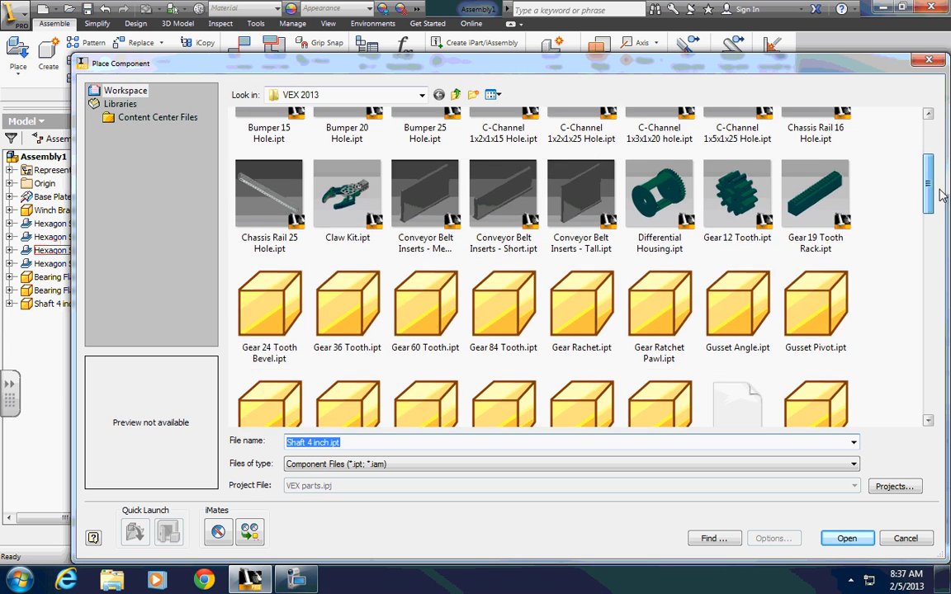
scroll("down", 3)
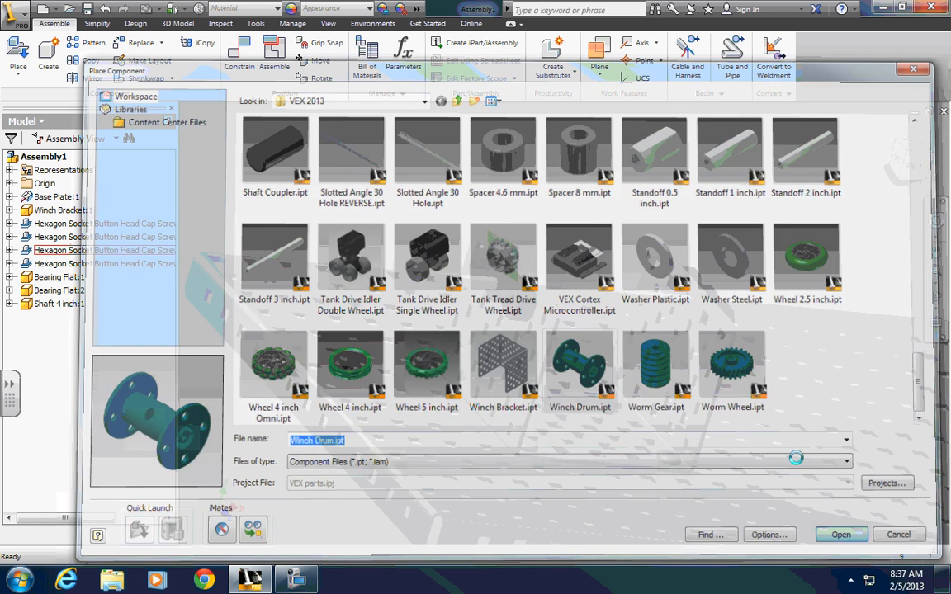
left_click(840, 534)
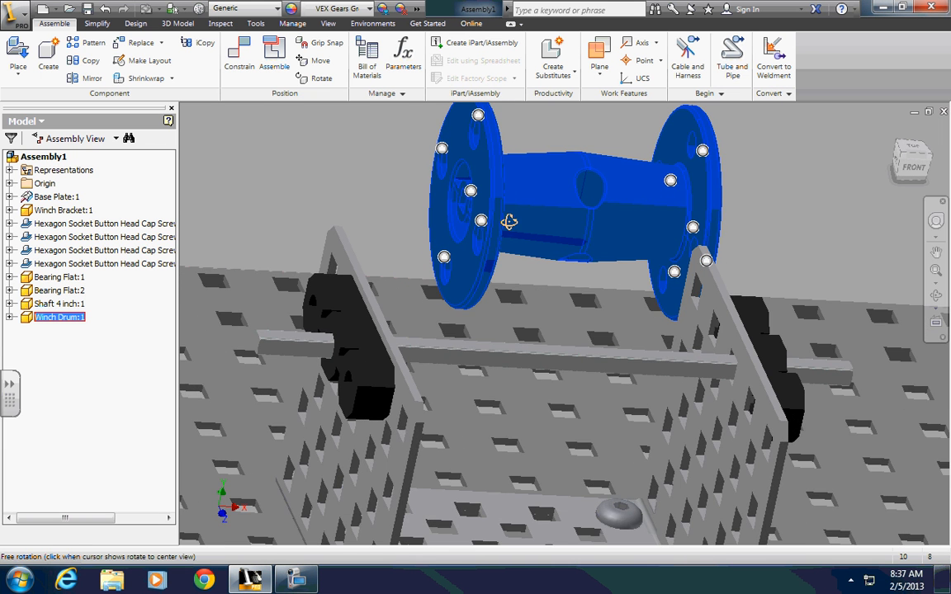
left_click_drag(510, 222, 492, 216)
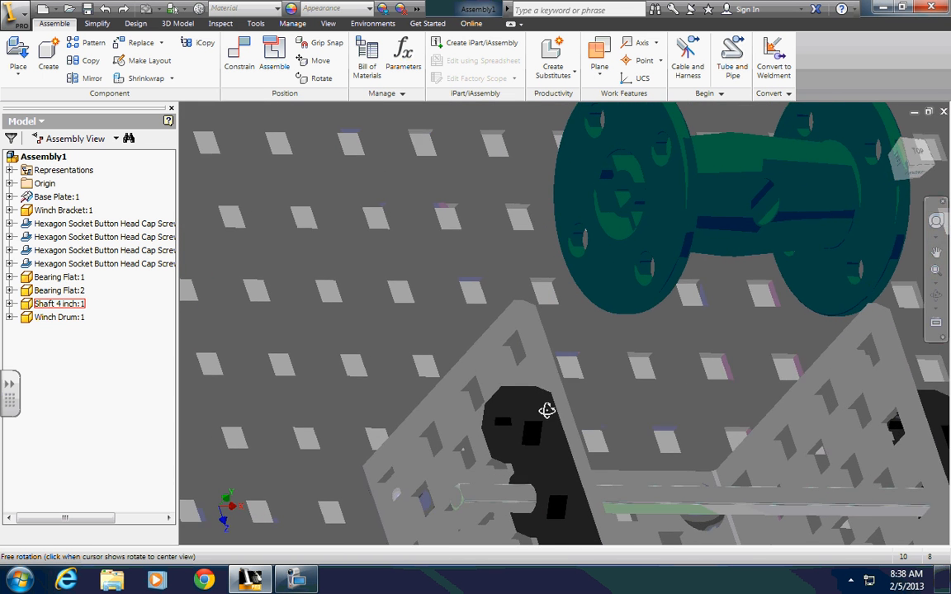
left_click_drag(547, 411, 508, 397)
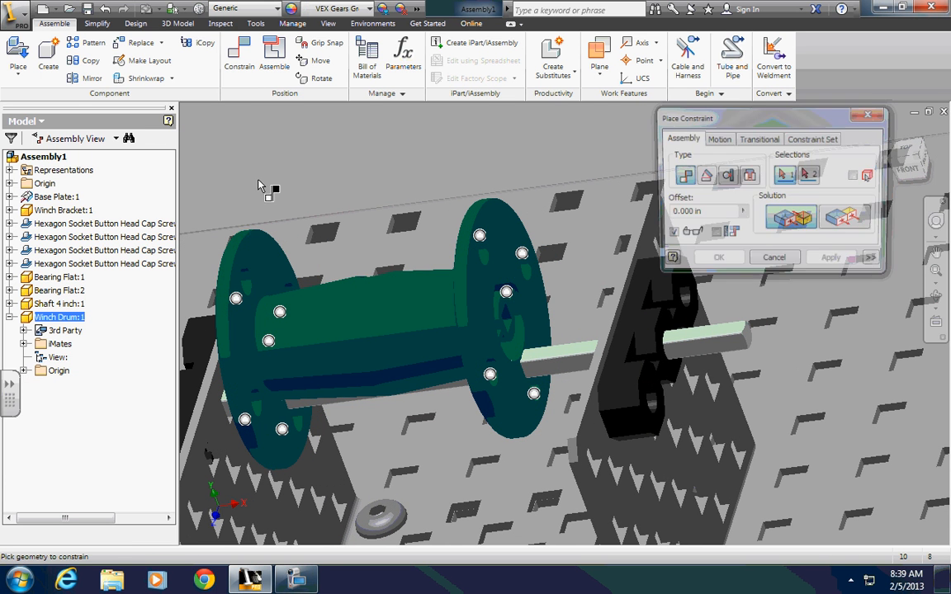
Insert-constrain the drum hole onto the shaft edge with a 0.75 in offset.
left_click(512, 339)
type(".75")
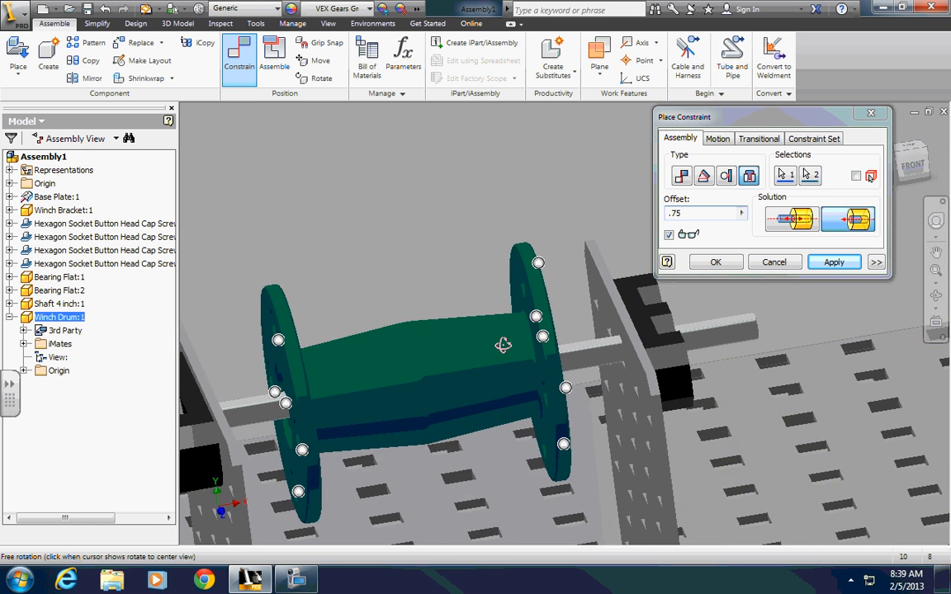
left_click_drag(503, 344, 555, 346)
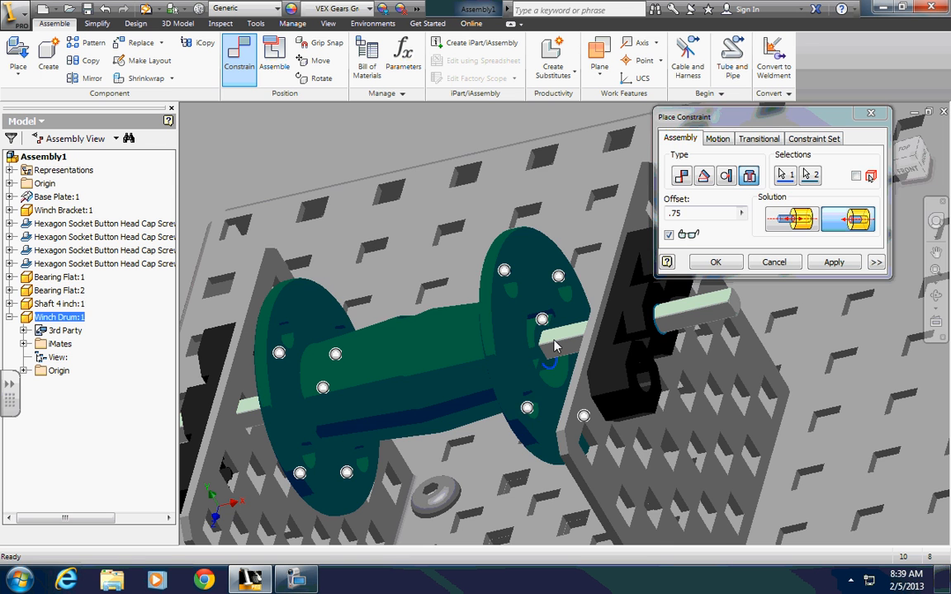
left_click(715, 262)
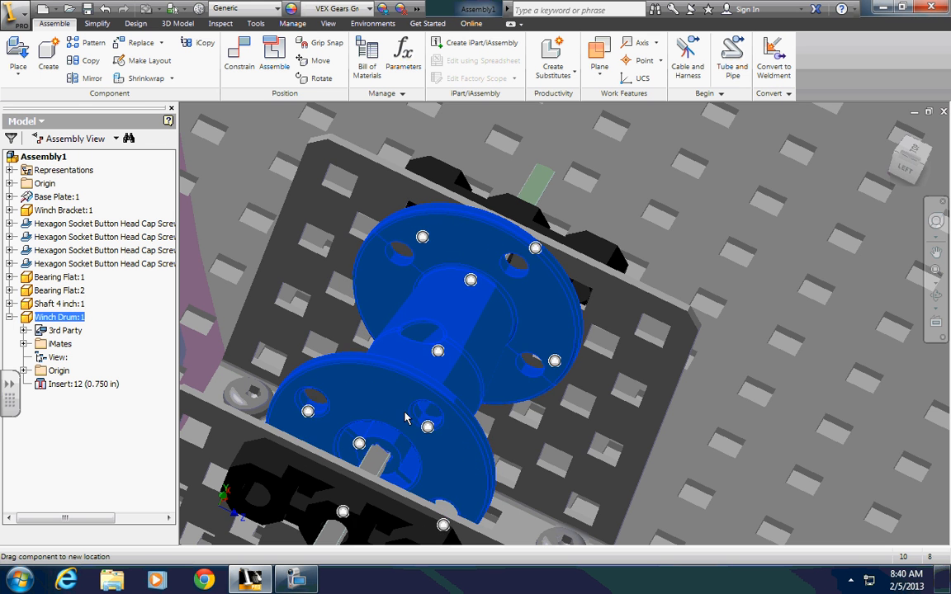
left_click_drag(404, 417, 401, 392)
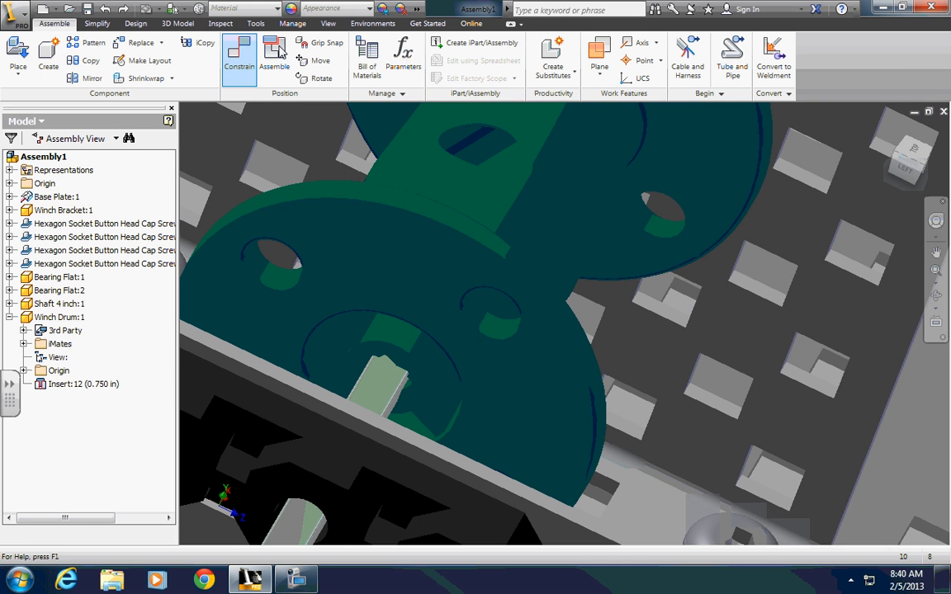
left_click(225, 51)
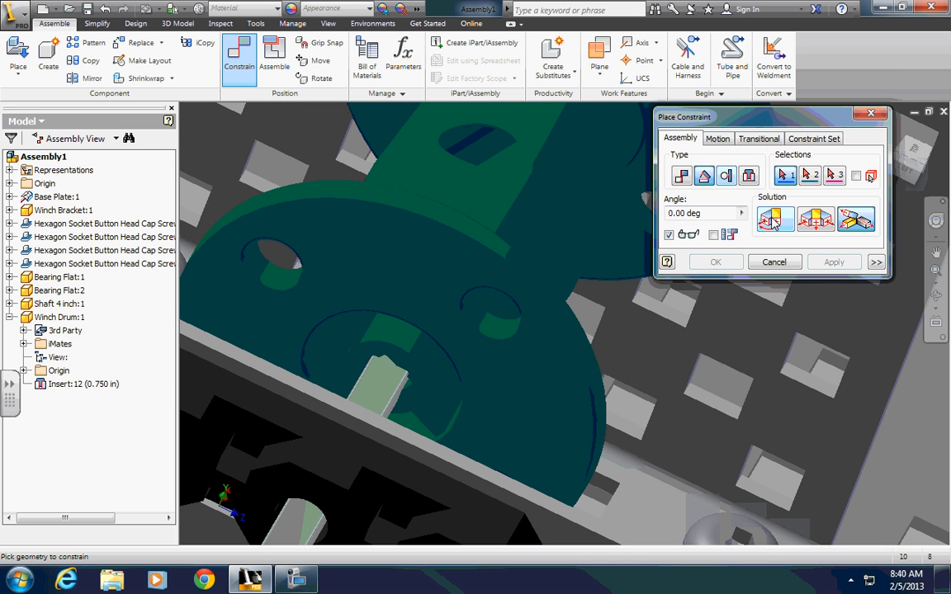
Add a 0° directed angle constraint between a shaft flat and the drum's square-hole face.
left_click(393, 399)
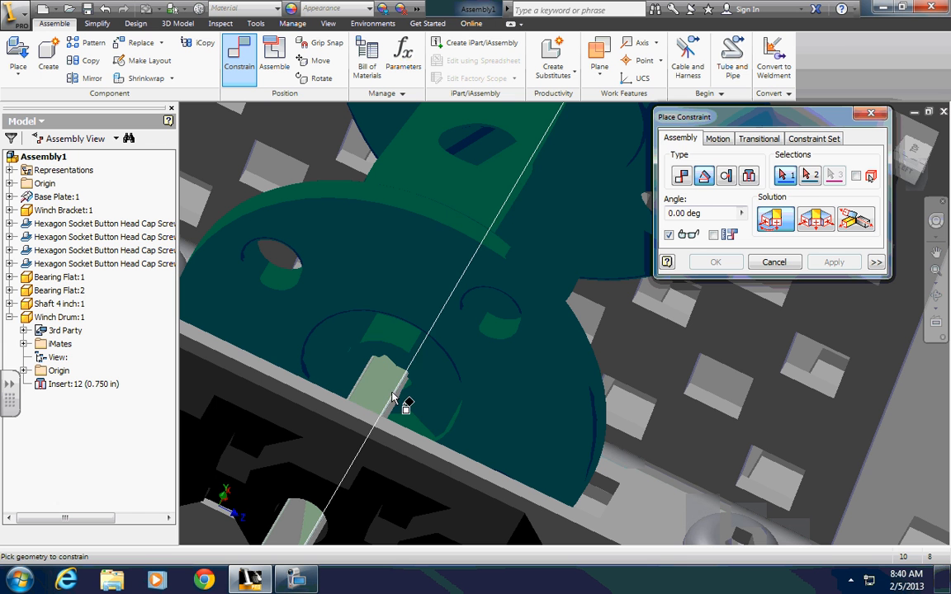
left_click(380, 396)
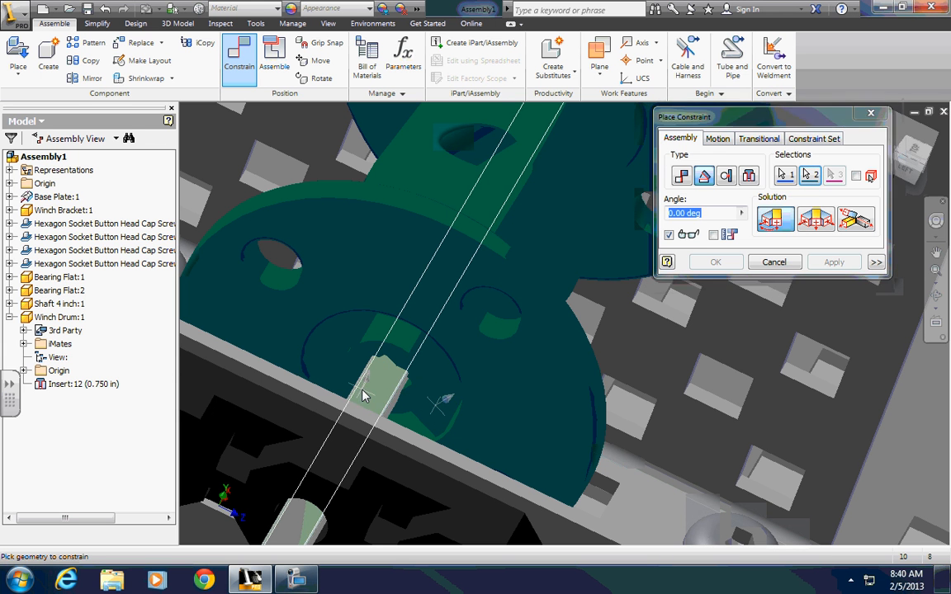
left_click(715, 262)
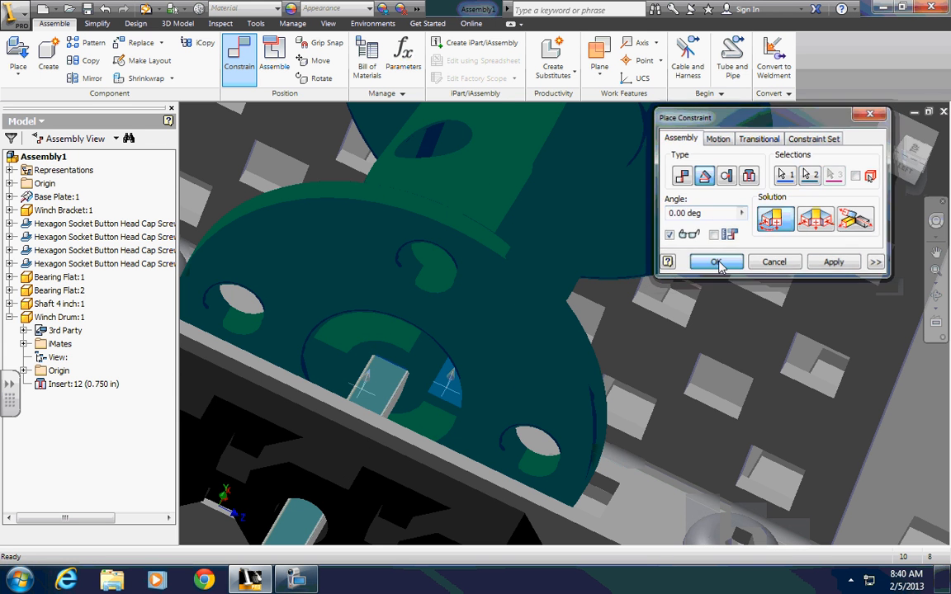
left_click(714, 261)
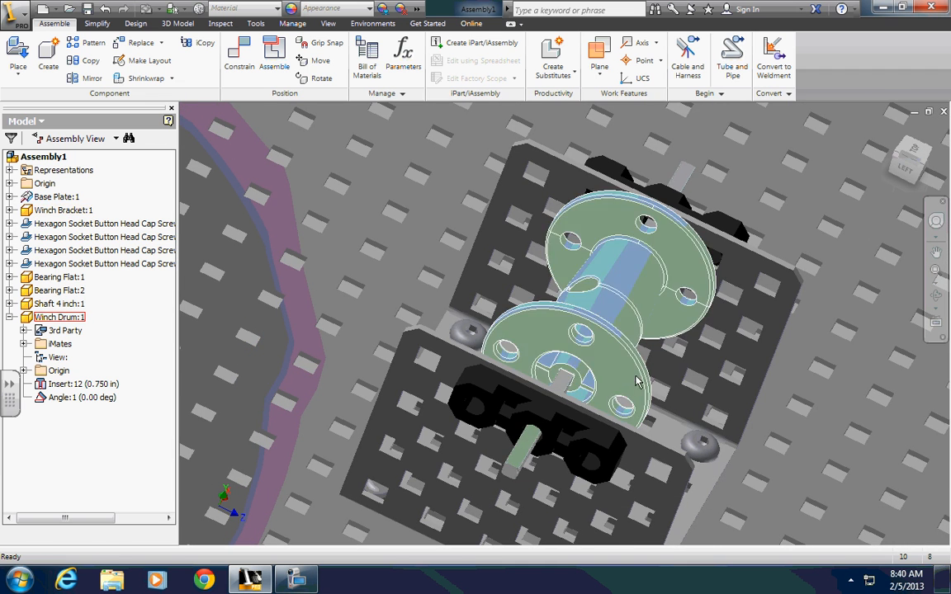
left_click(59, 317)
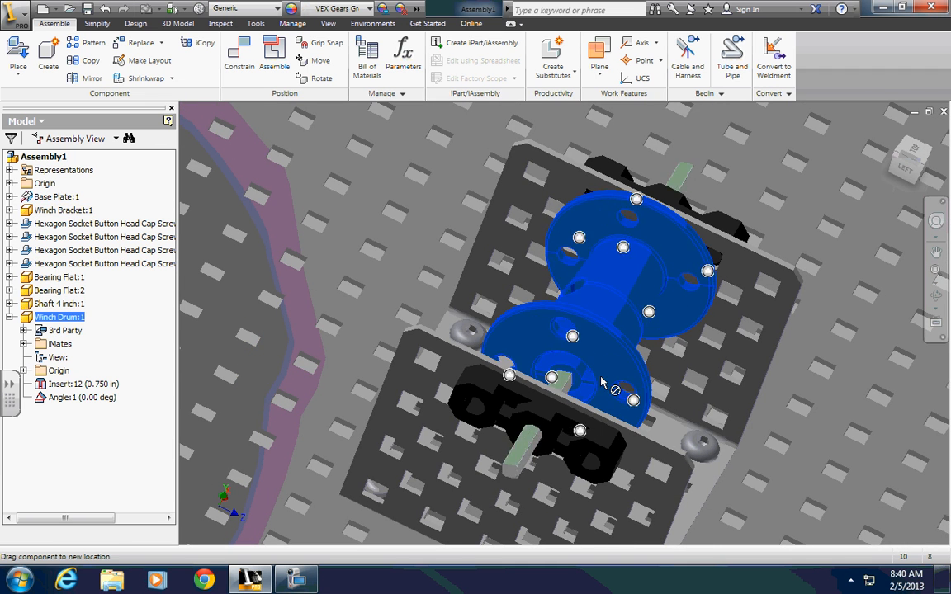